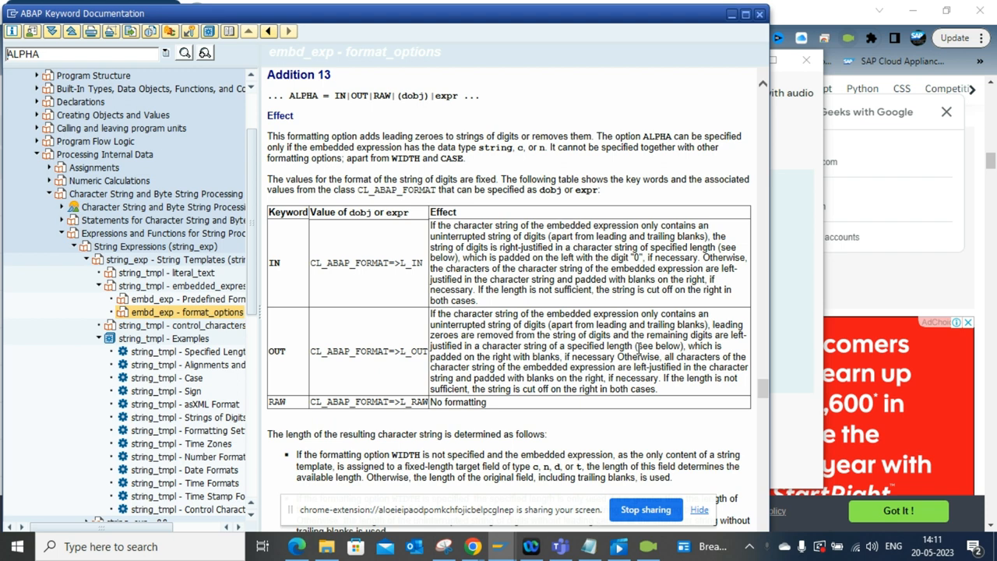
mouse_move(629, 341)
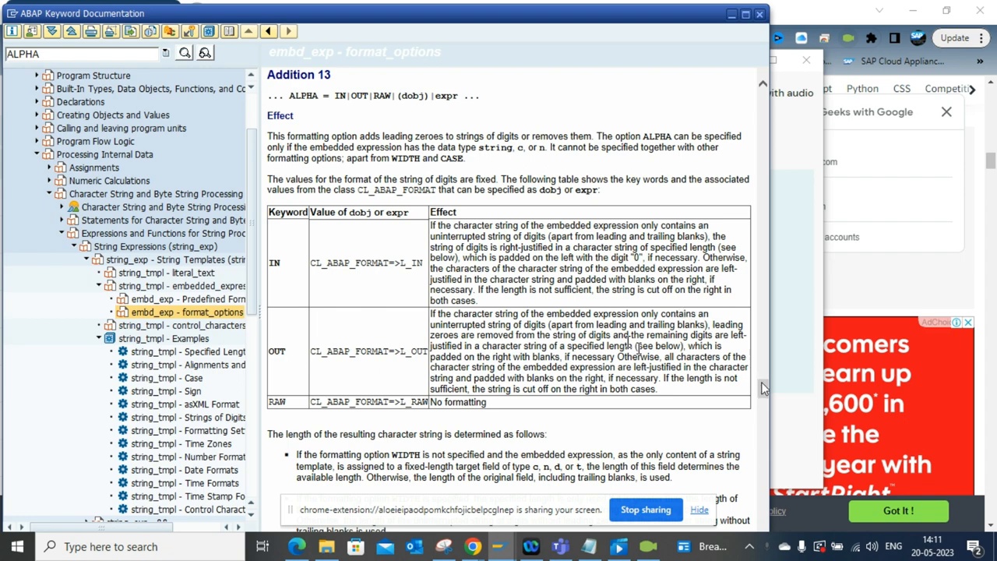
Step: Open the string_tmpl - Strings of Digits example, review its source, and execute it
scroll("down", 3)
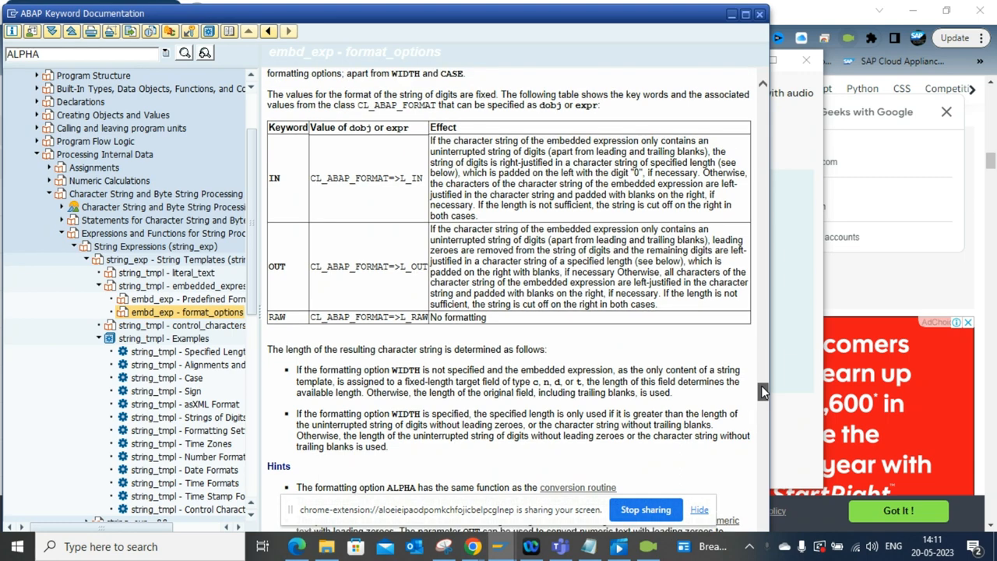
scroll("down", 3)
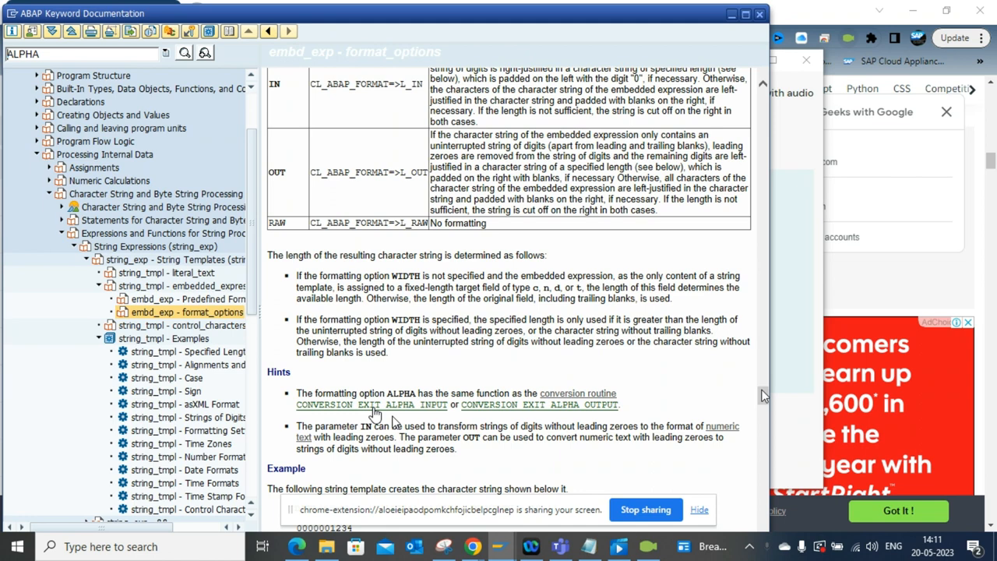
mouse_move(513, 412)
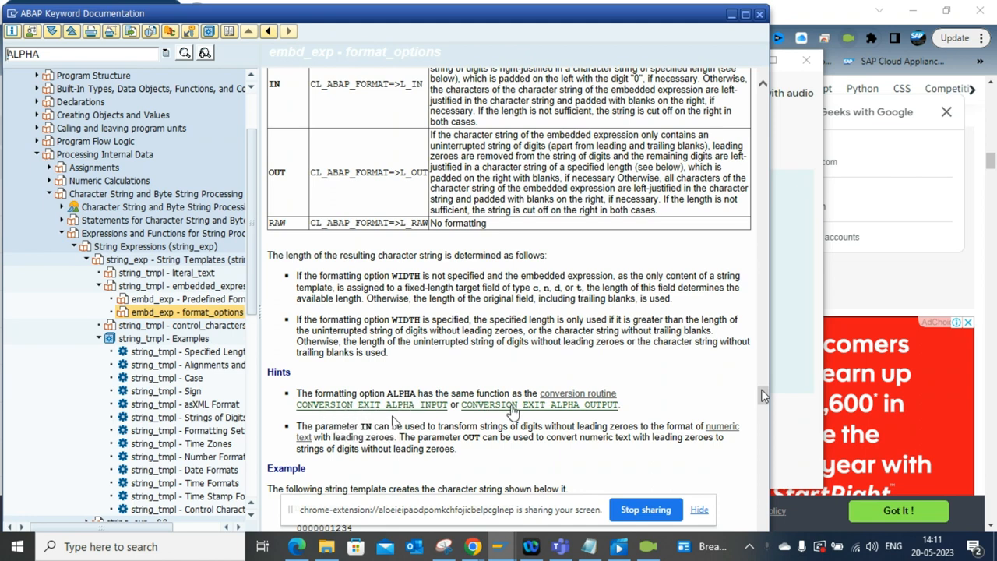
mouse_move(747, 368)
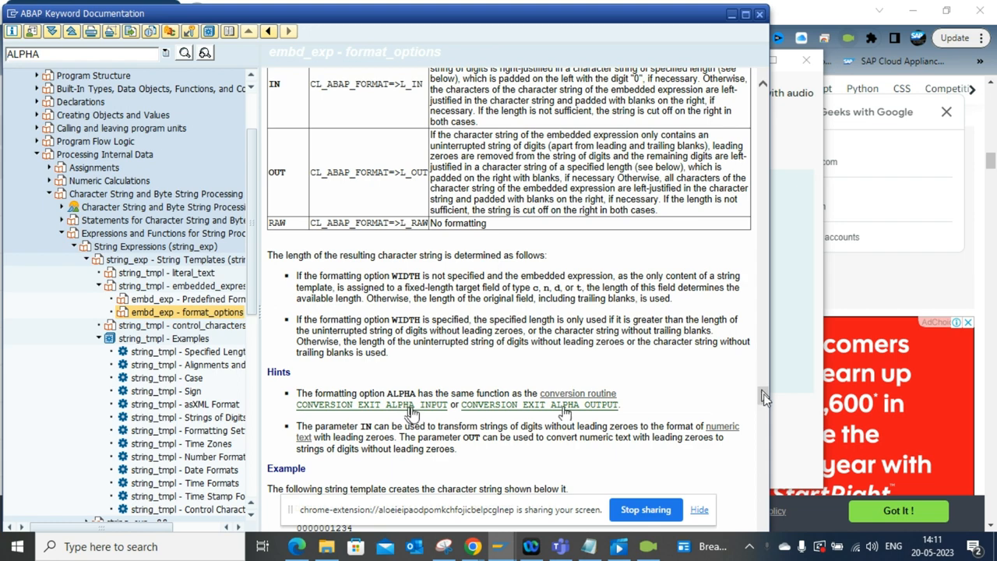
scroll("down", 3)
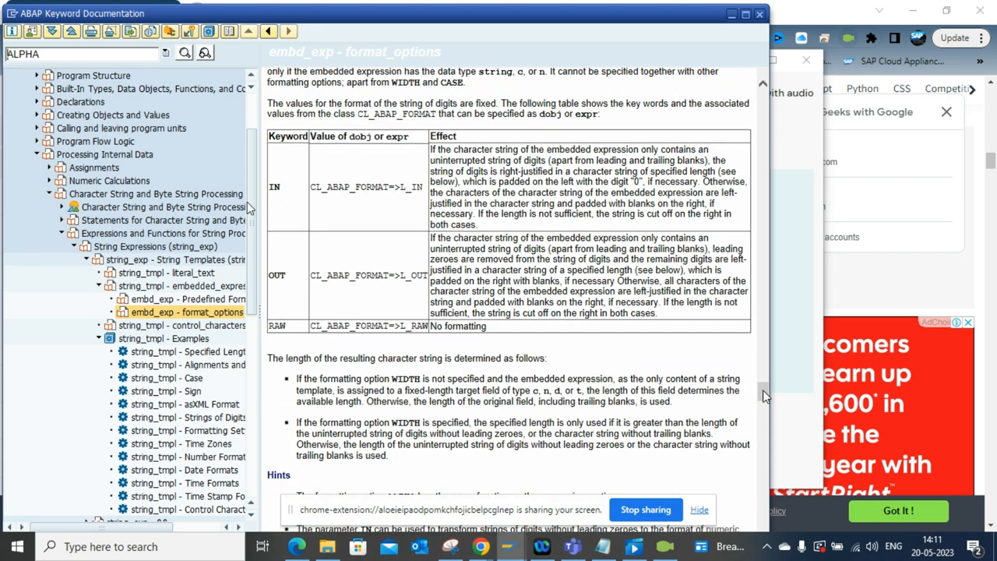
mouse_move(295, 203)
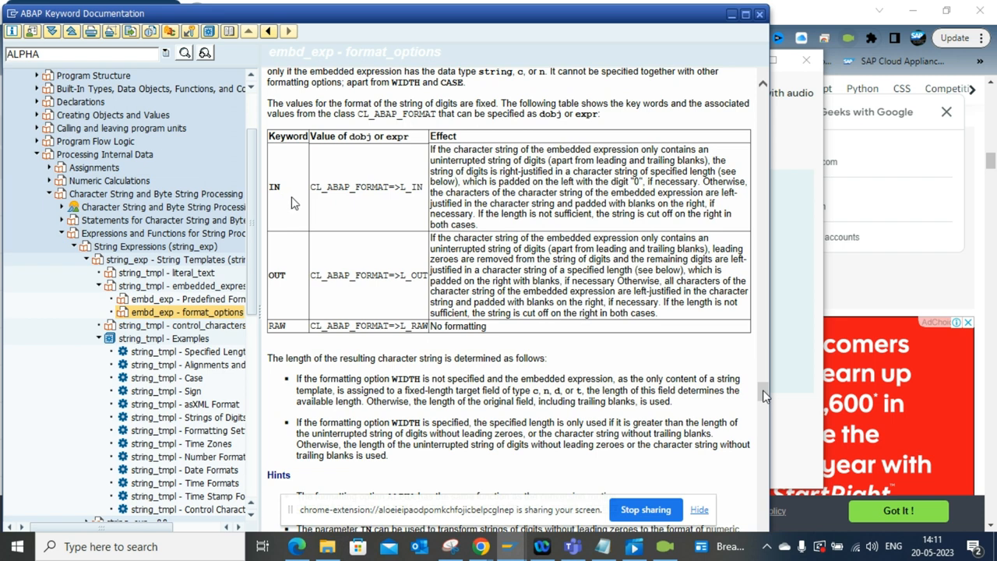
mouse_move(526, 203)
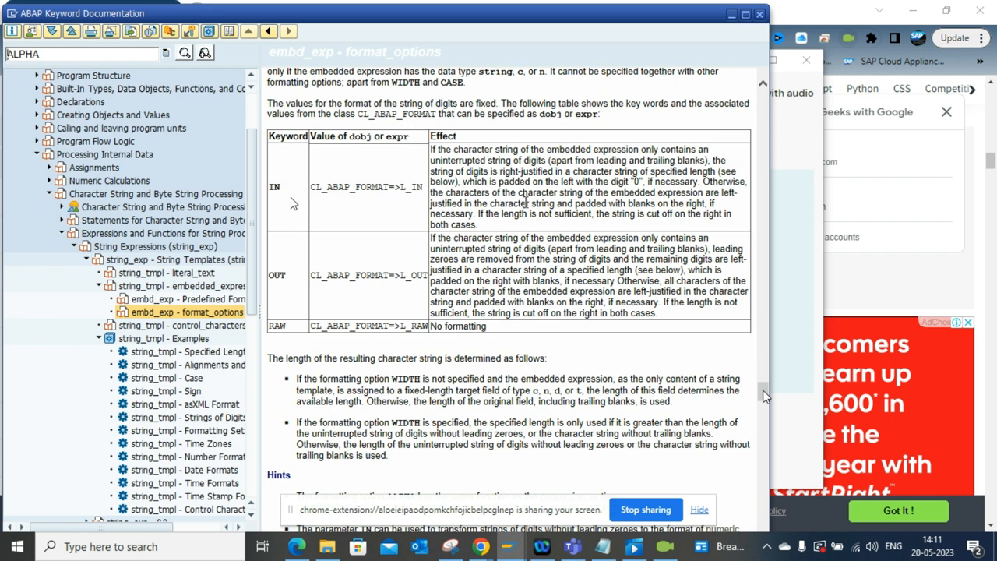
mouse_move(339, 290)
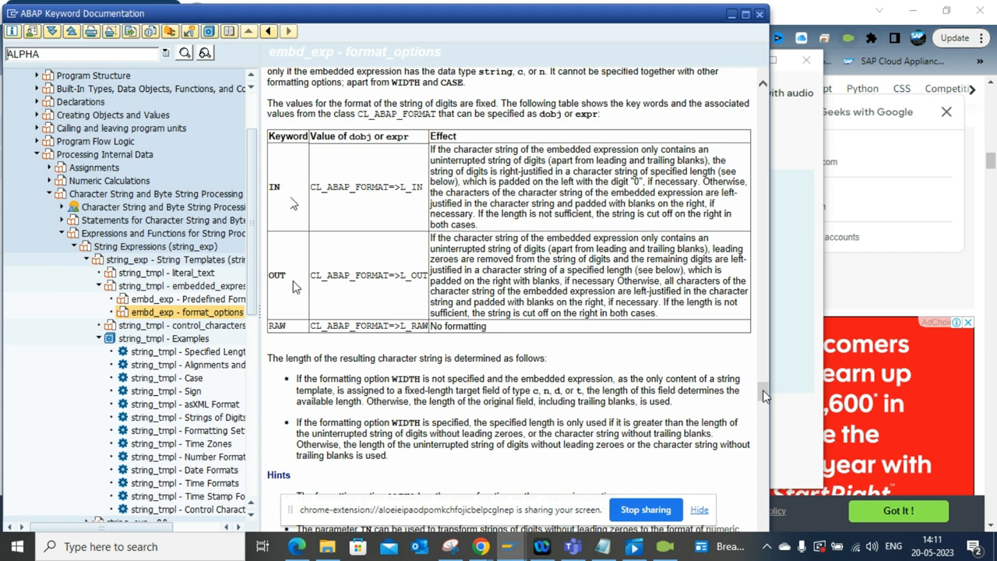
mouse_move(627, 306)
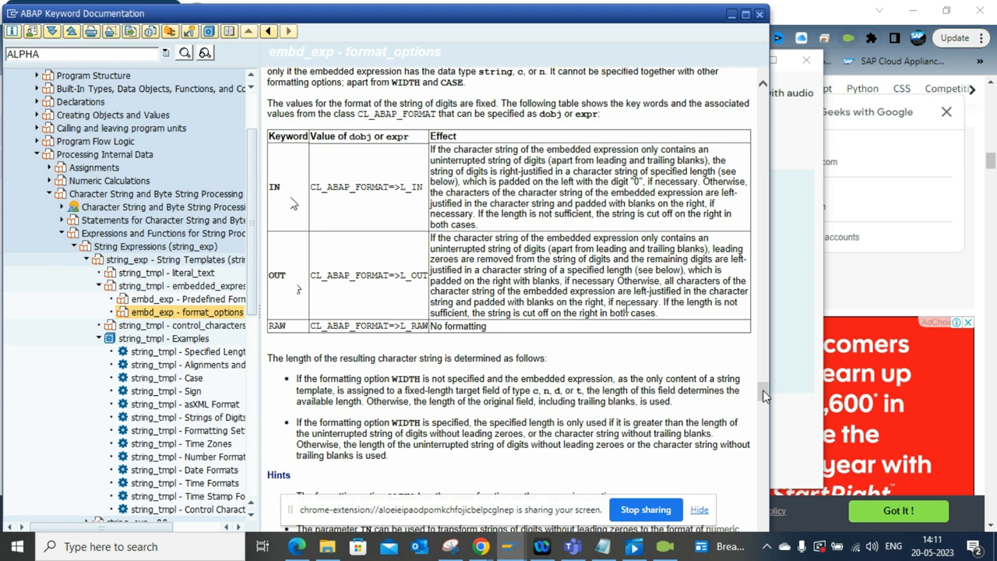
mouse_move(710, 359)
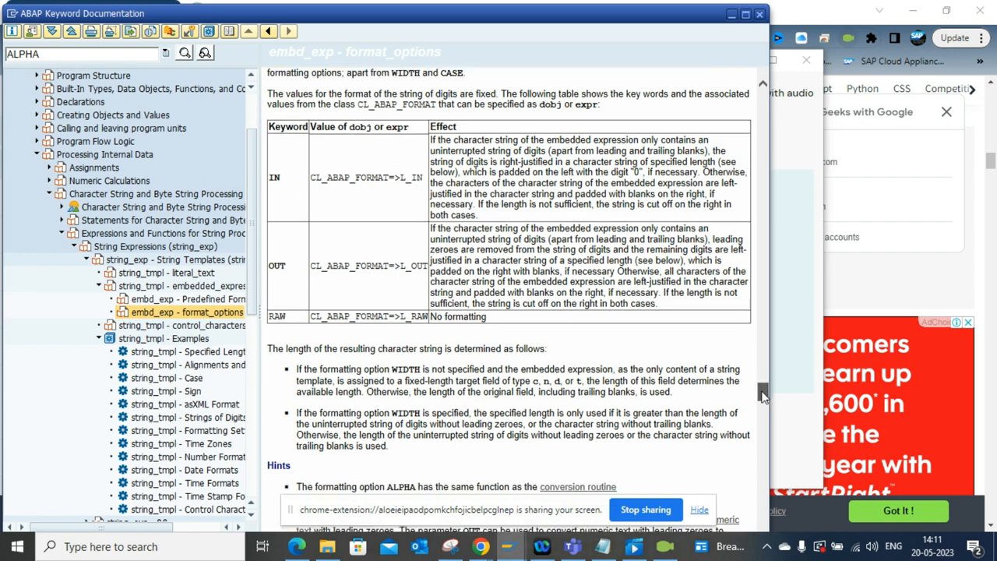
scroll("down", 3)
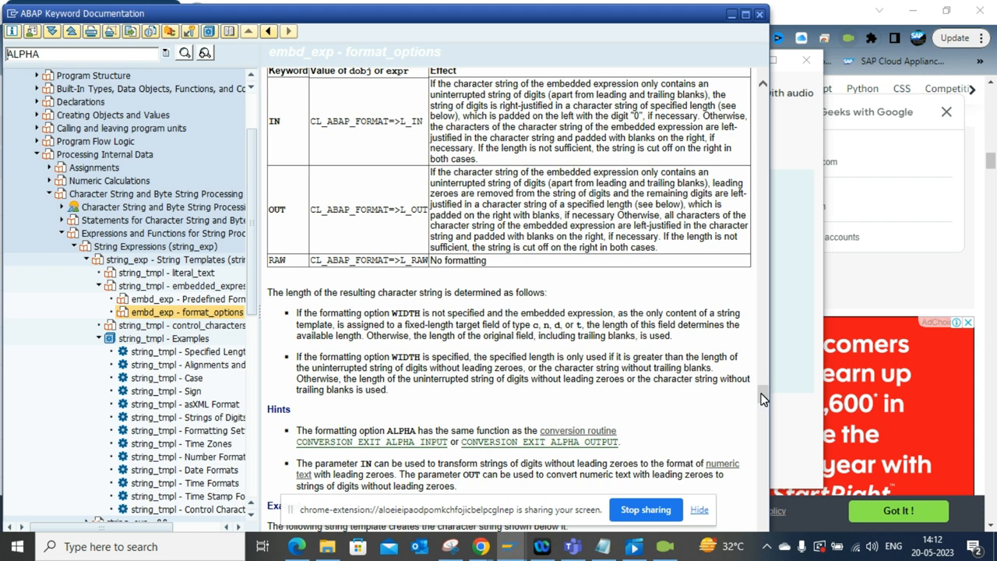
mouse_move(373, 216)
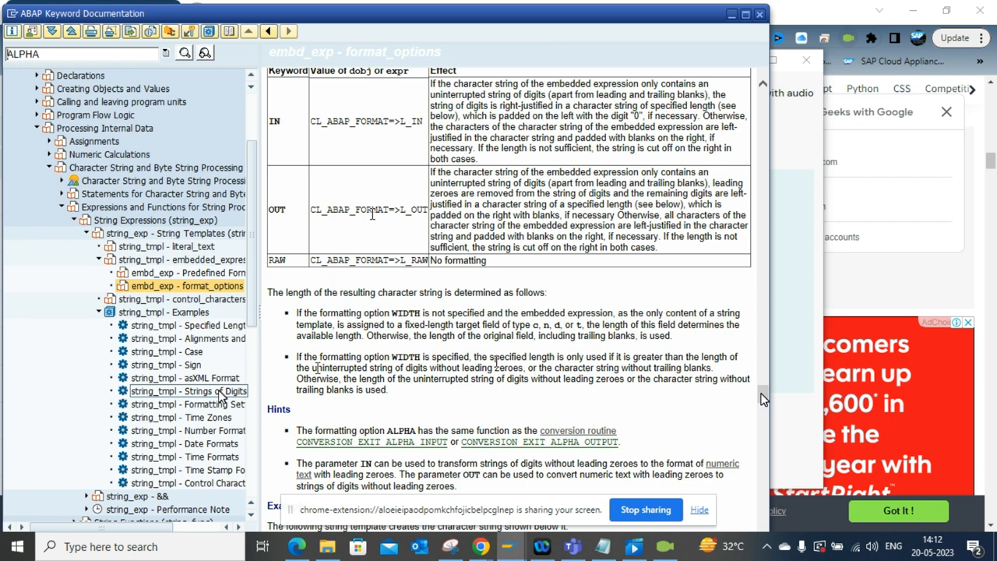
left_click(187, 391)
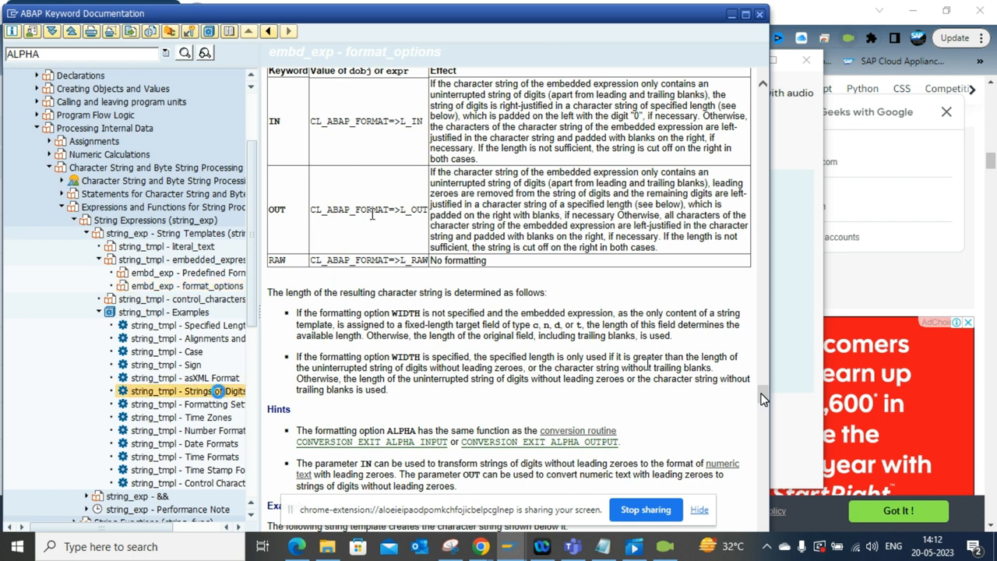
mouse_move(497, 362)
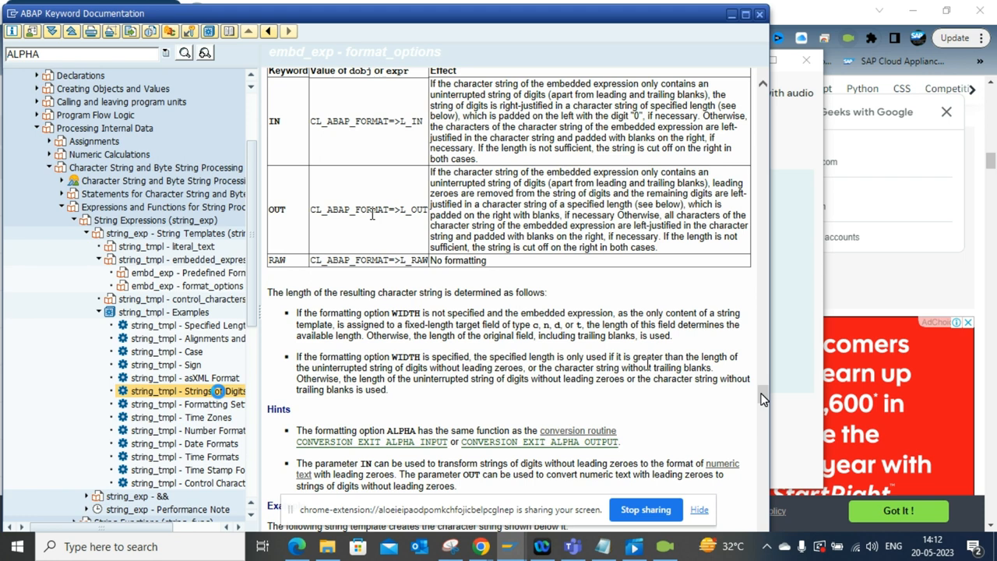
left_click(187, 390)
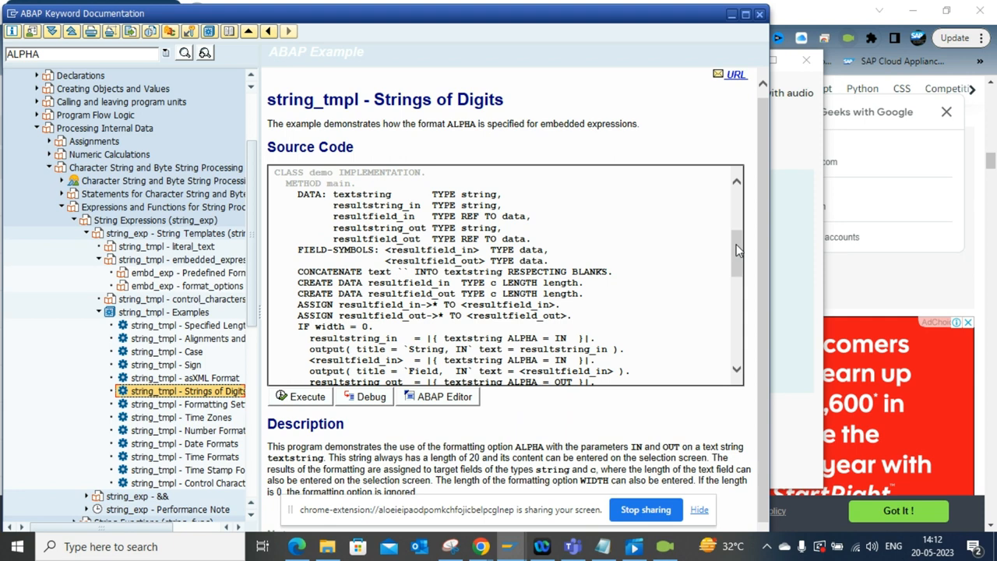
scroll("down", 3)
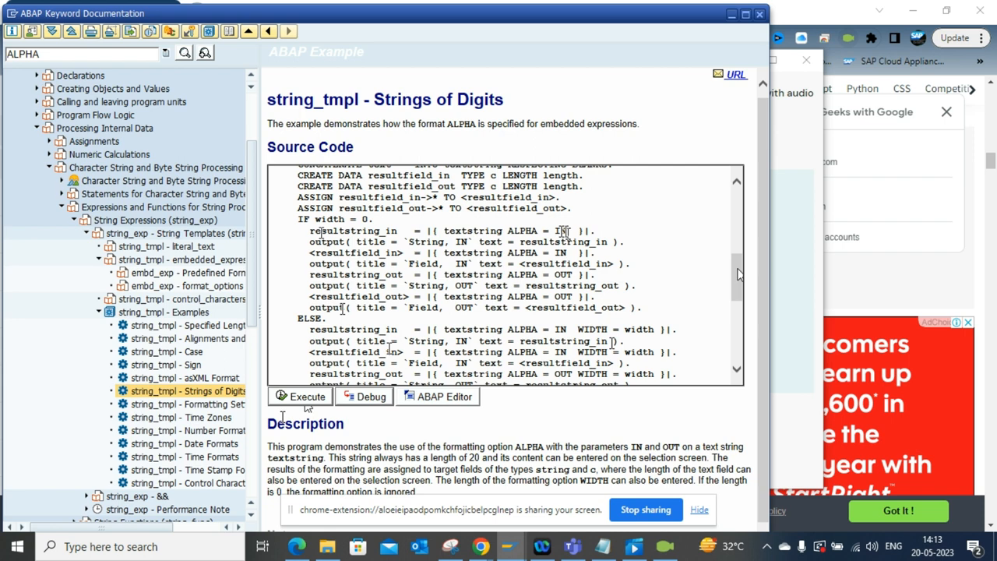
left_click(306, 397)
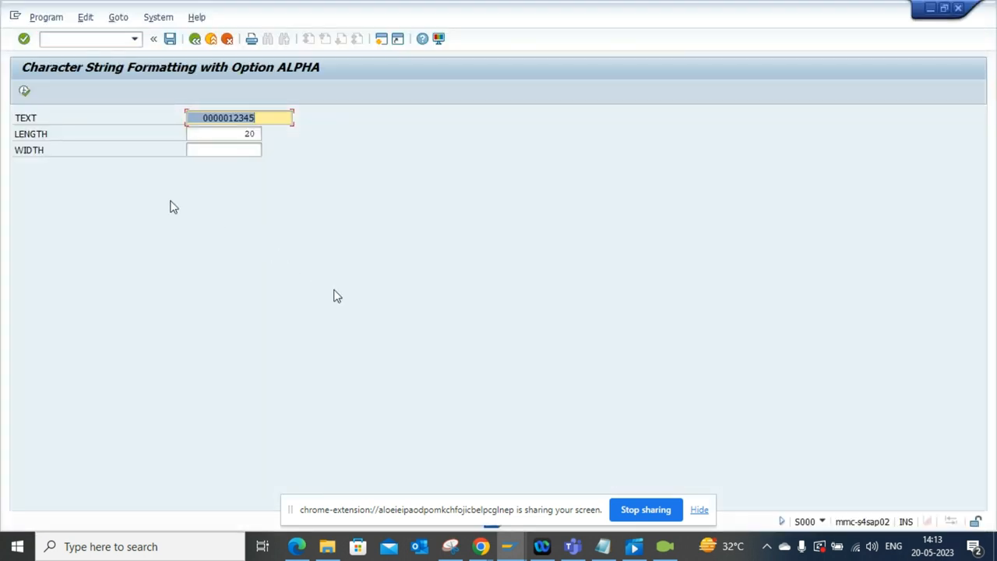
Step: Show ALPHA IN/OUT results for 12345, then for 99999, and return to the source code
left_click(24, 91)
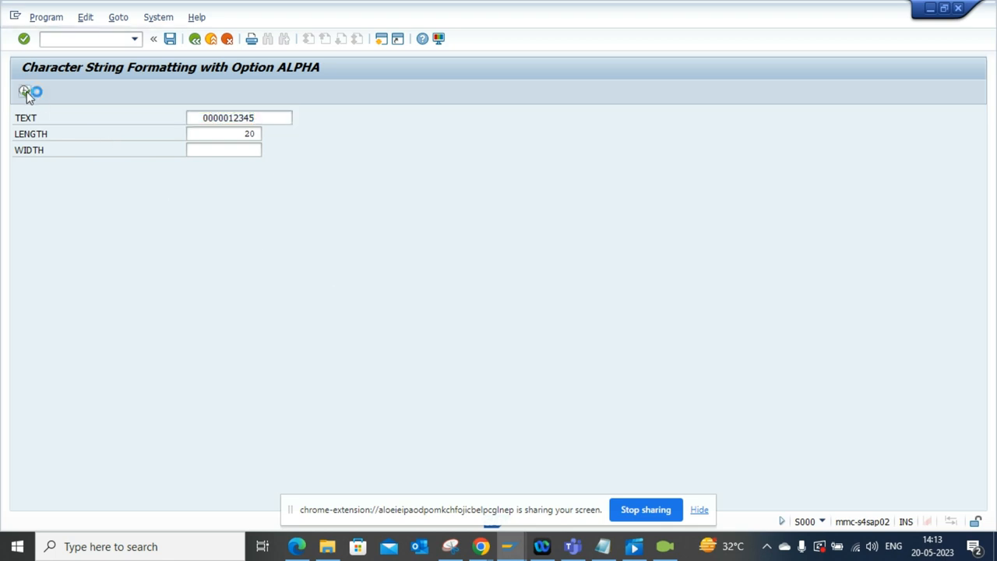
left_click(25, 91)
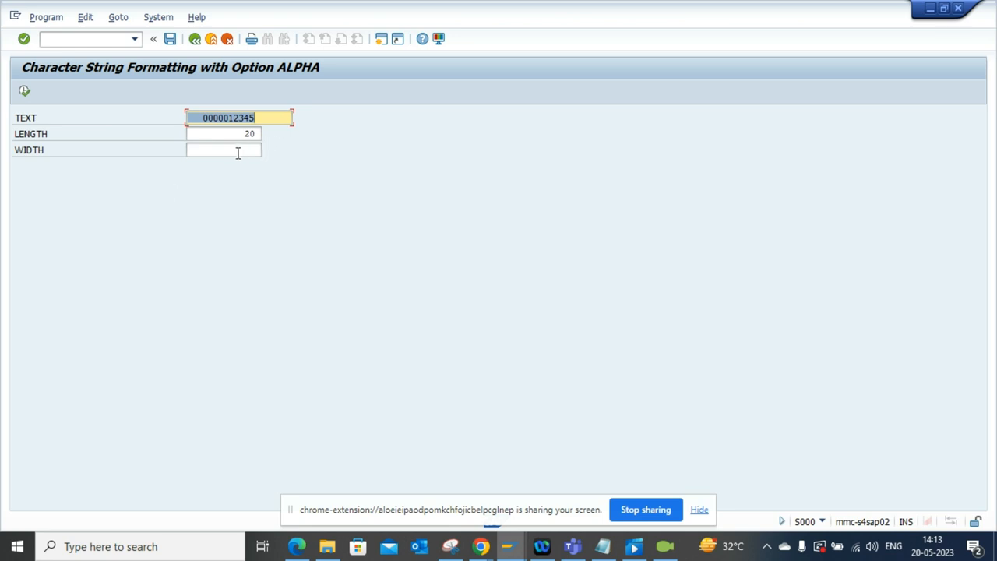
mouse_move(176, 192)
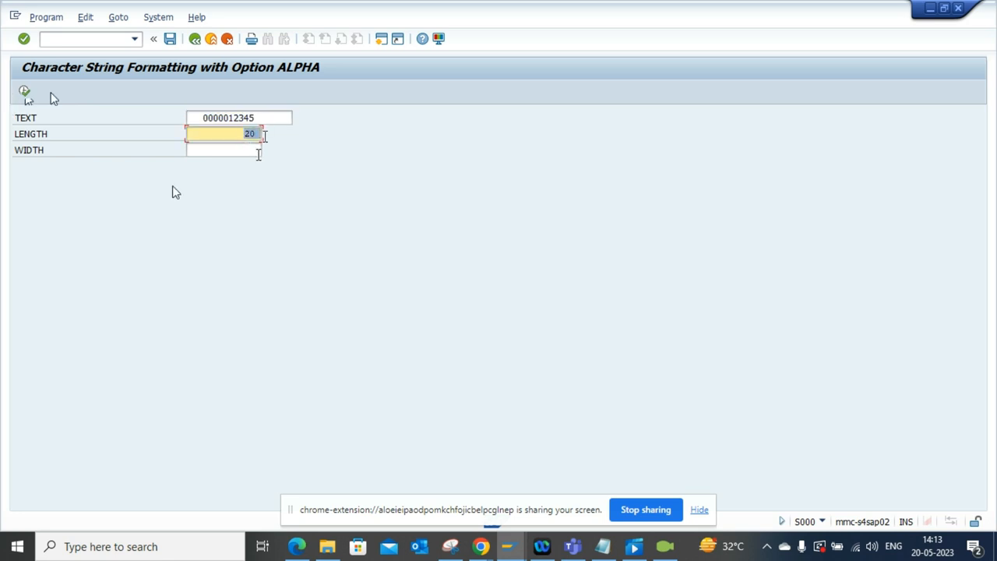
type("15")
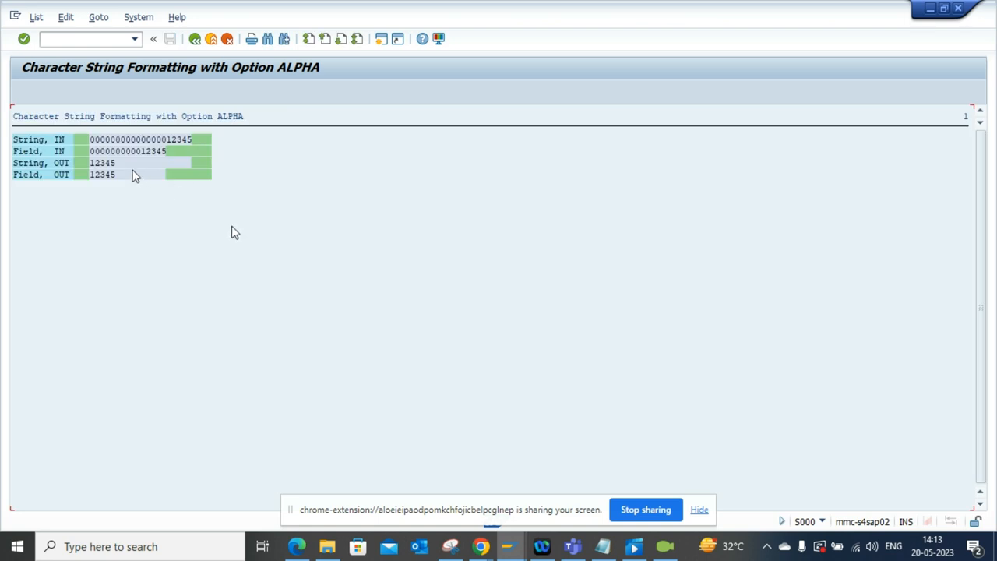
mouse_move(170, 163)
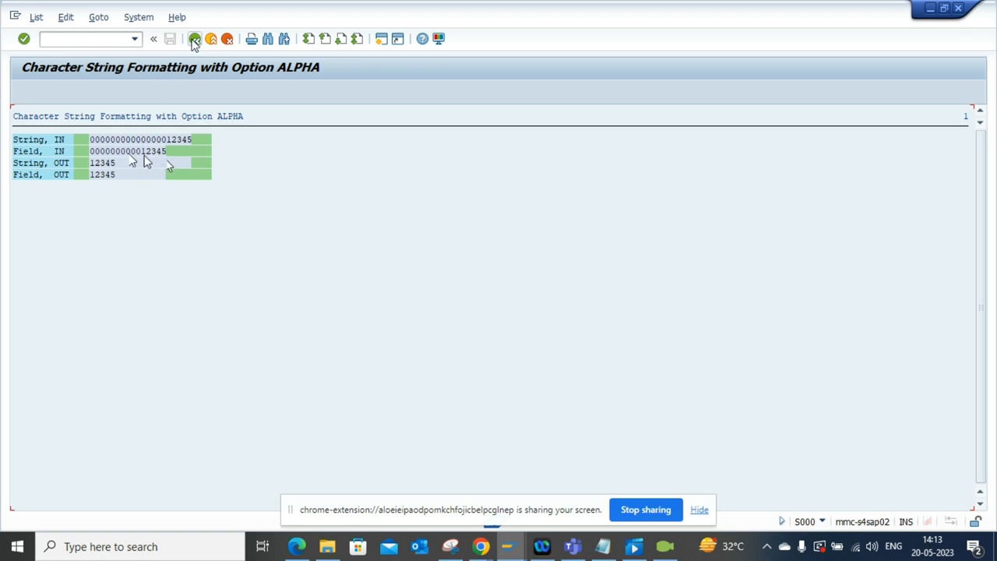
left_click(195, 39)
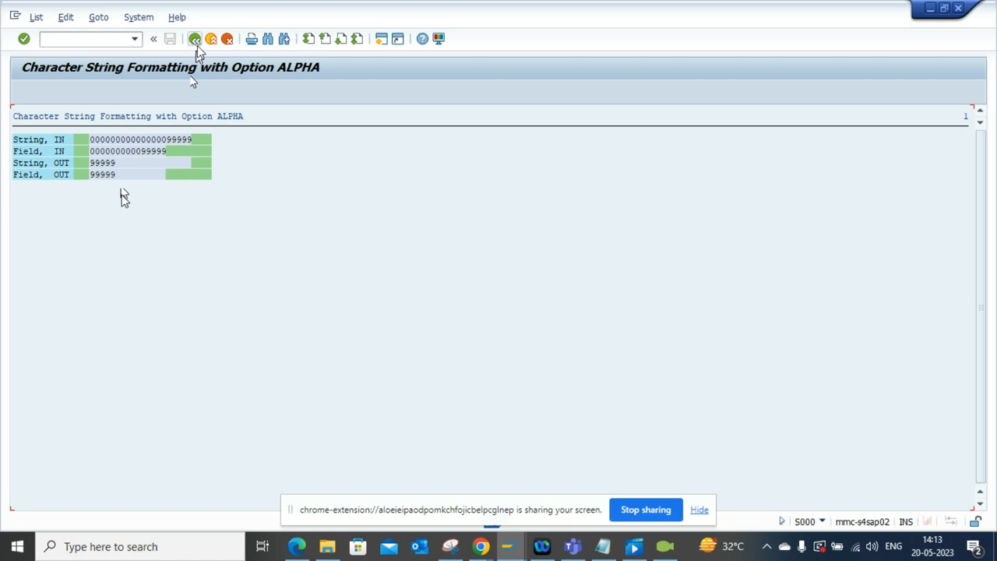
left_click(195, 39)
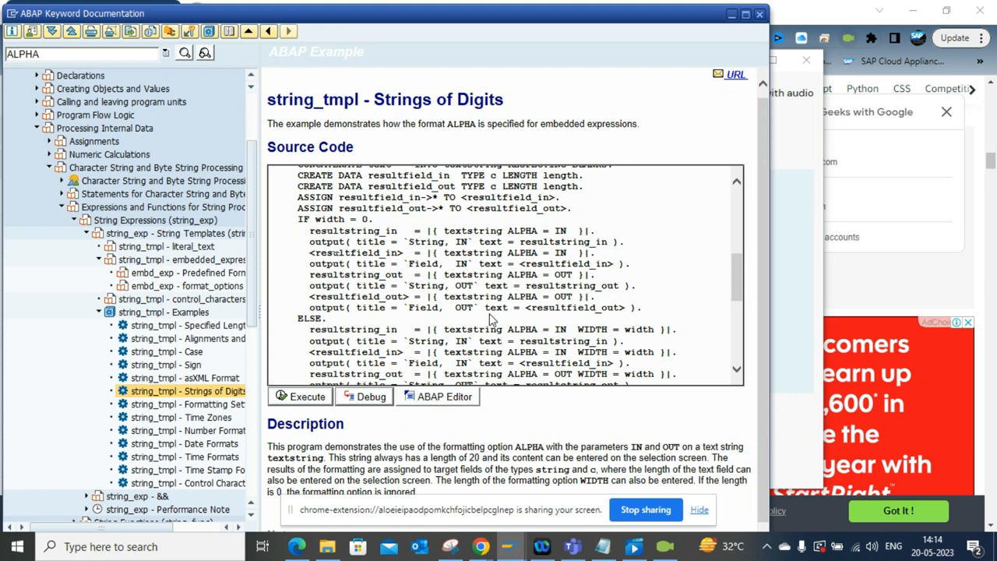
mouse_move(552, 234)
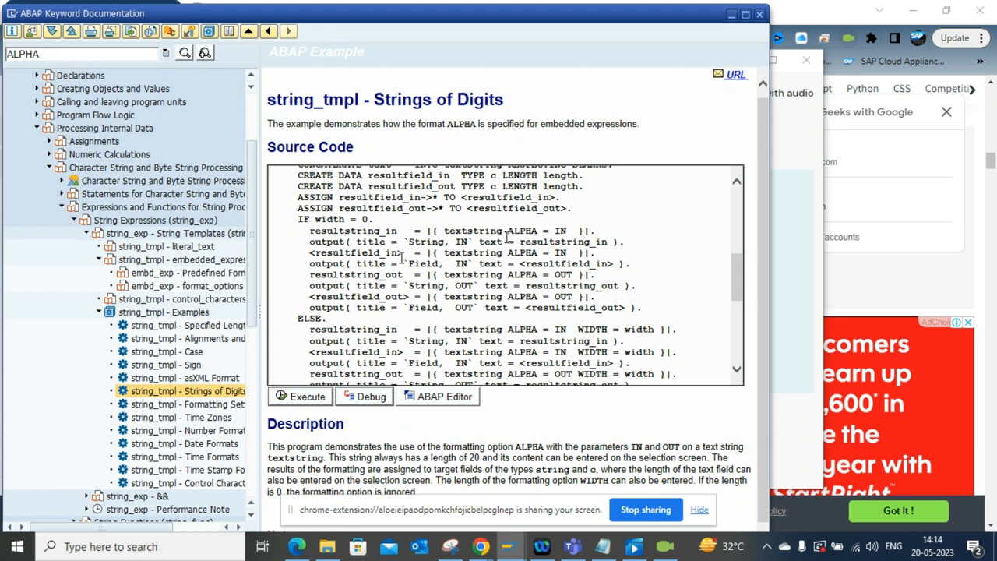
mouse_move(491, 320)
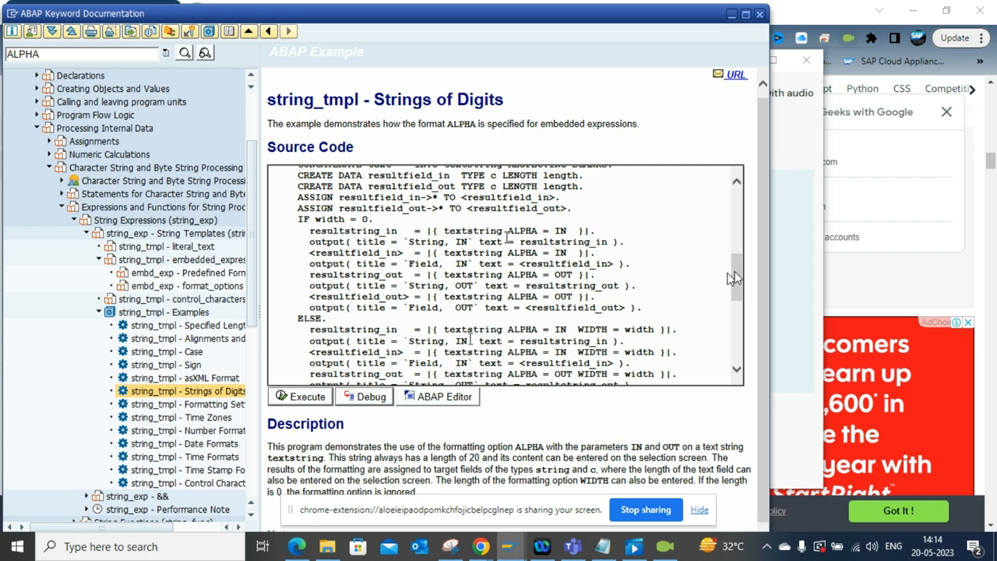
scroll("down", 3)
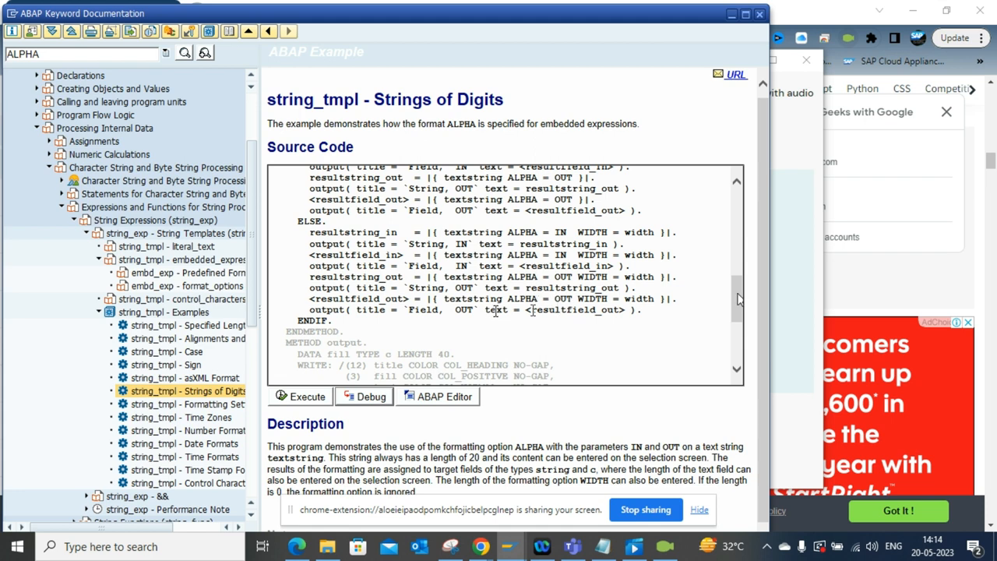
mouse_move(690, 308)
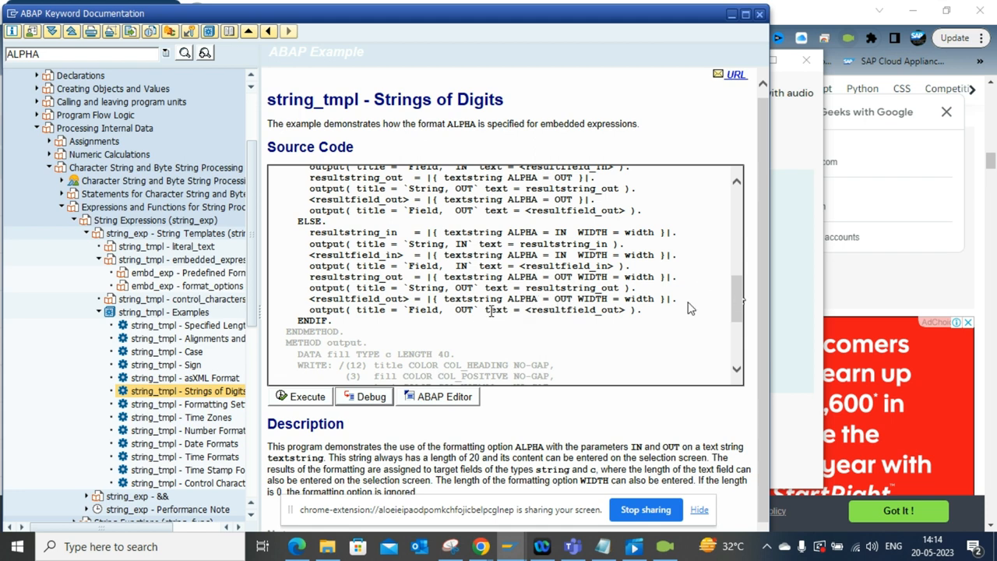
mouse_move(740, 300)
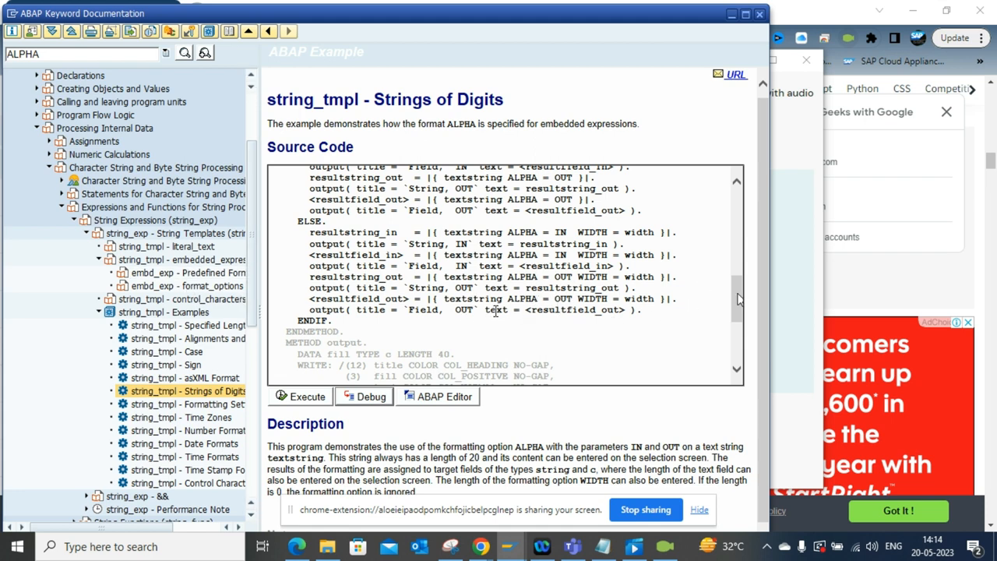
left_click(187, 285)
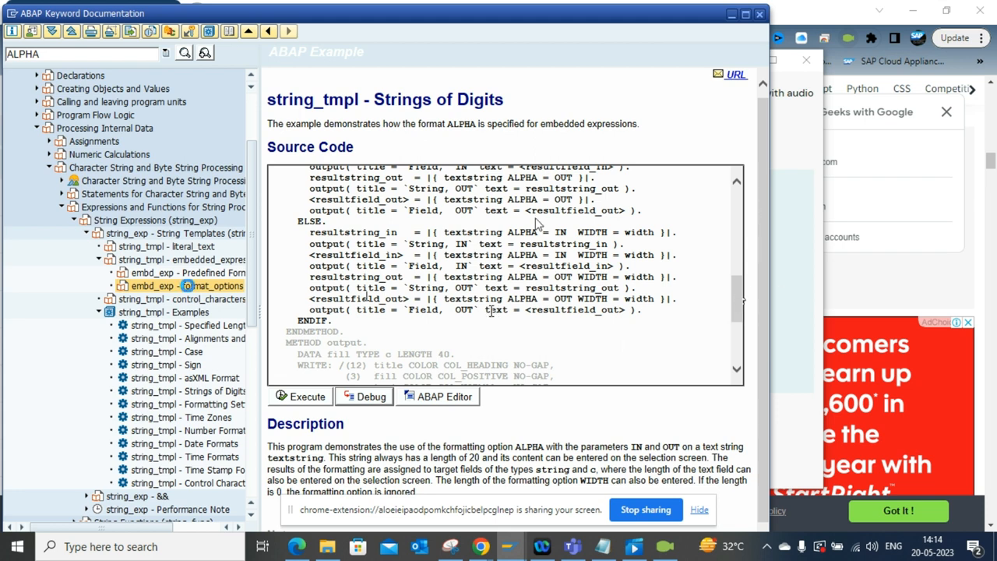
Step: Open embd_exp - format_options, scroll to Addition 13 ALPHA, and highlight its IN/OUT hints
left_click(187, 286)
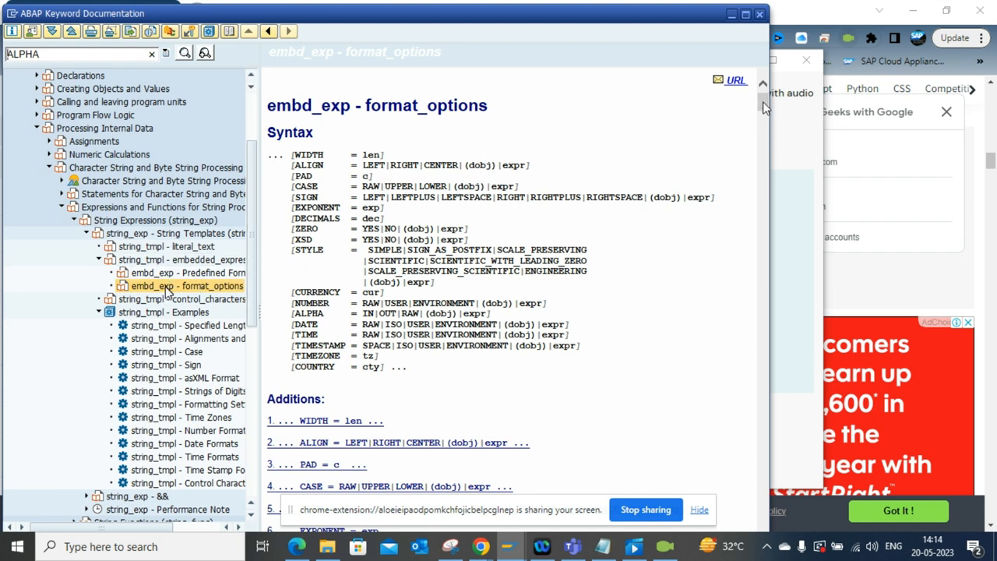
scroll("down", 3)
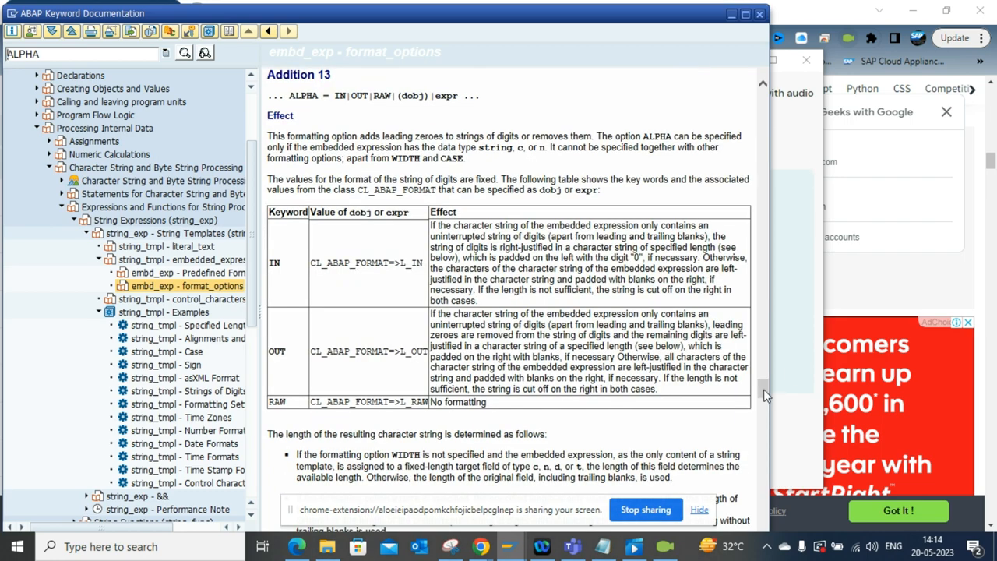
scroll("down", 3)
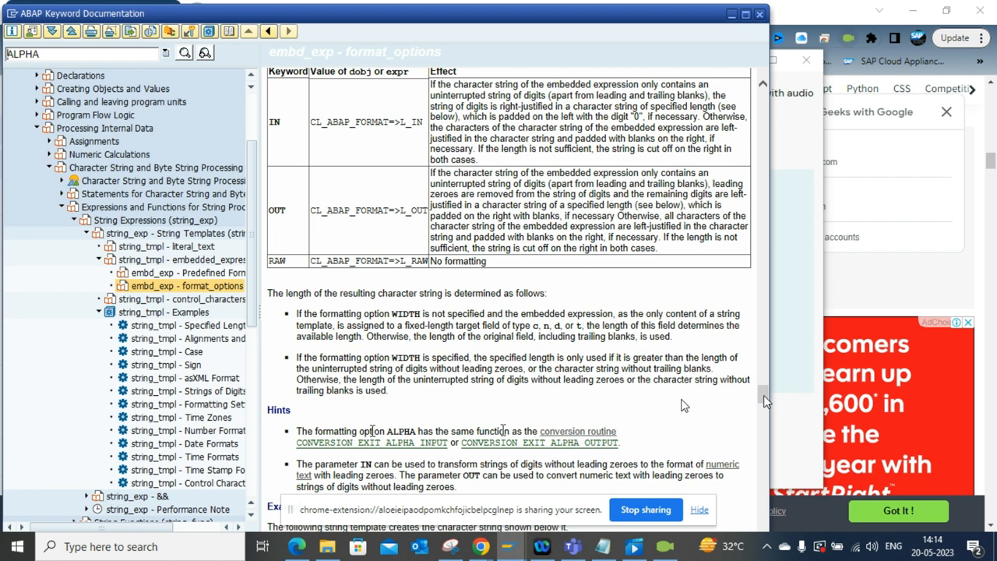
scroll("down", 3)
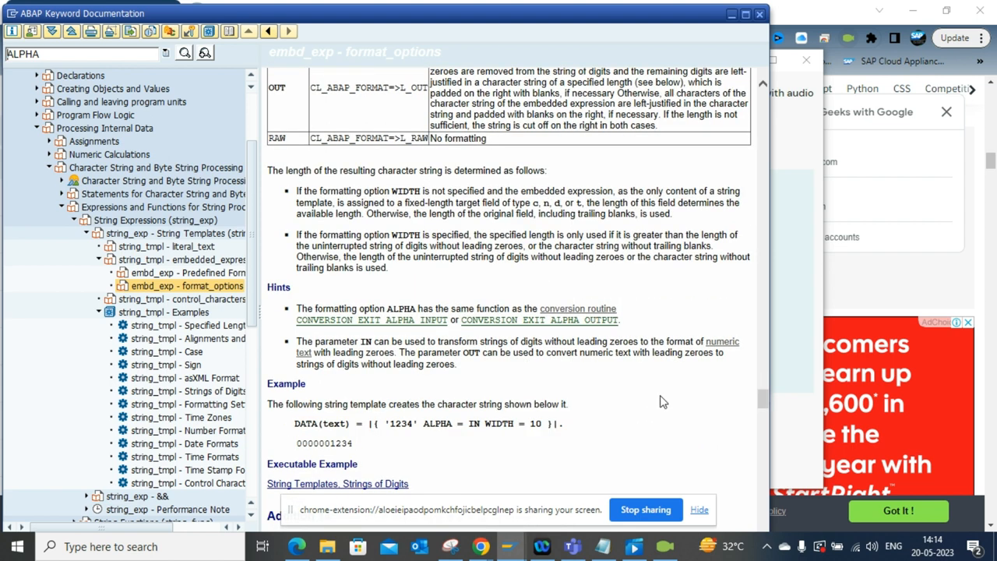
mouse_move(464, 374)
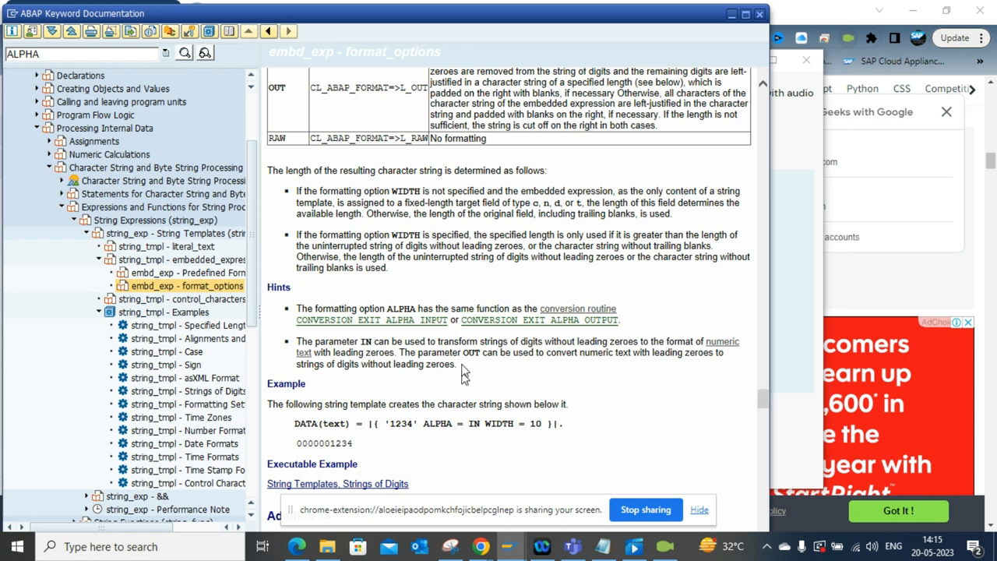
mouse_move(512, 368)
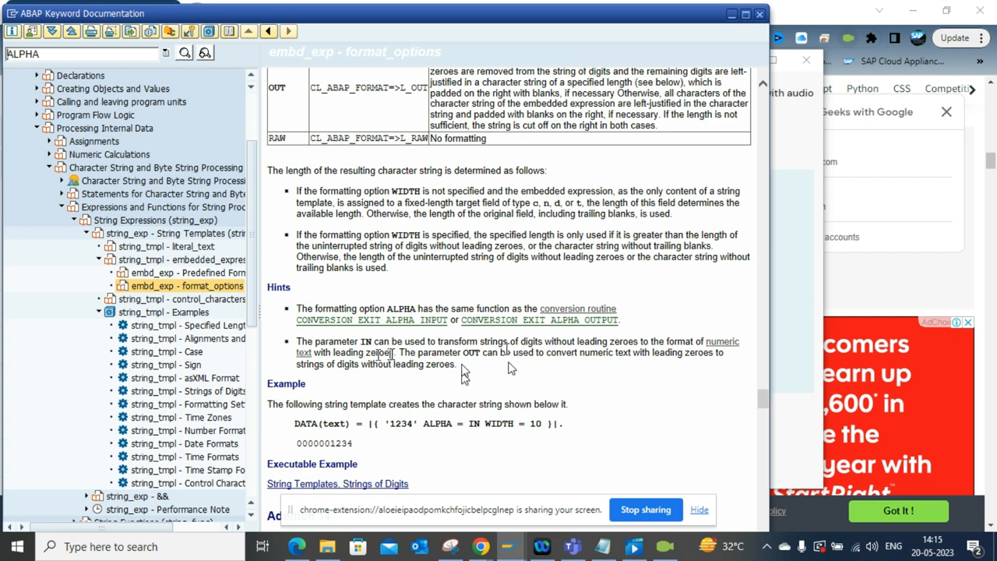
left_click_drag(297, 309, 458, 365)
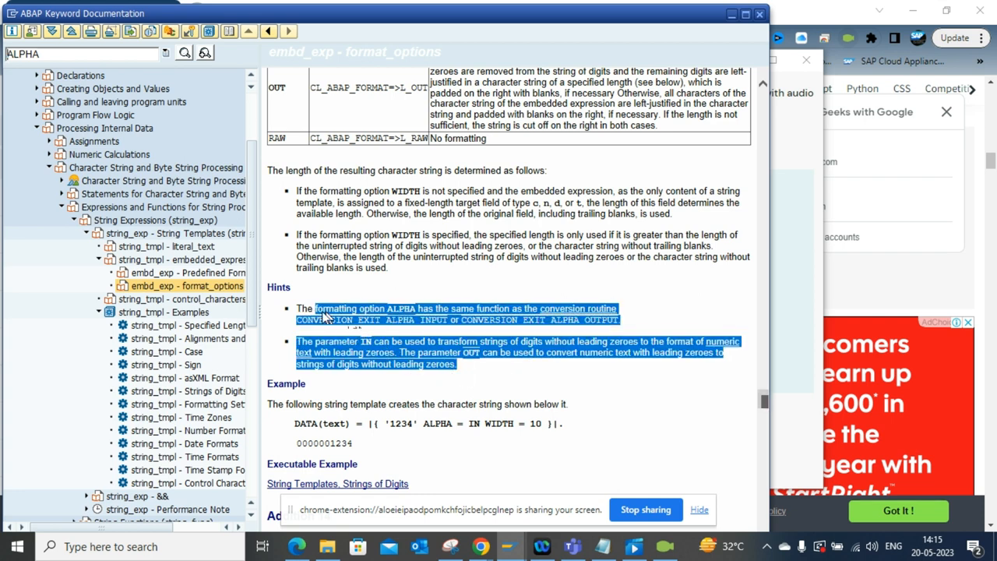